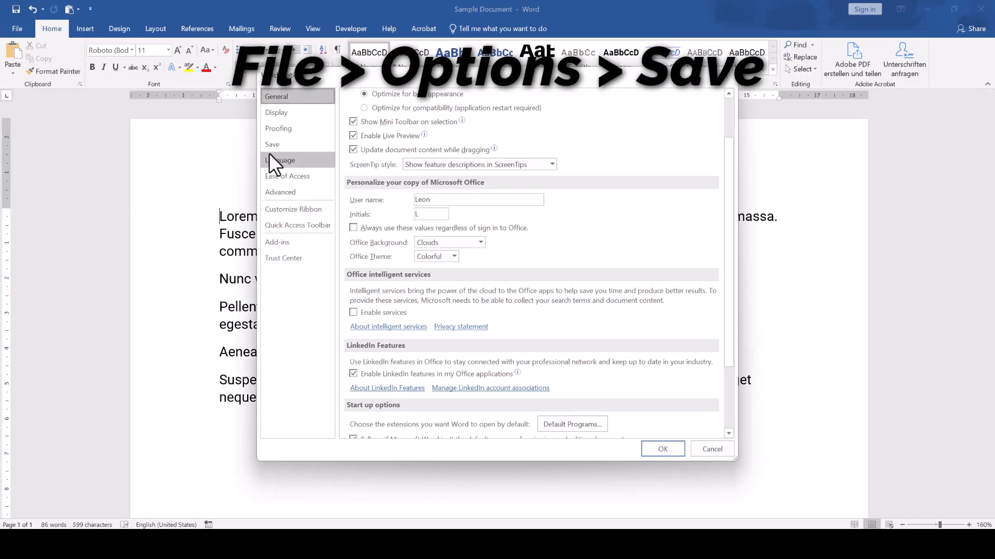
- On the Save page of Word Options, enable 'Embed fonts in the file' and confirm with OK
left_click(272, 144)
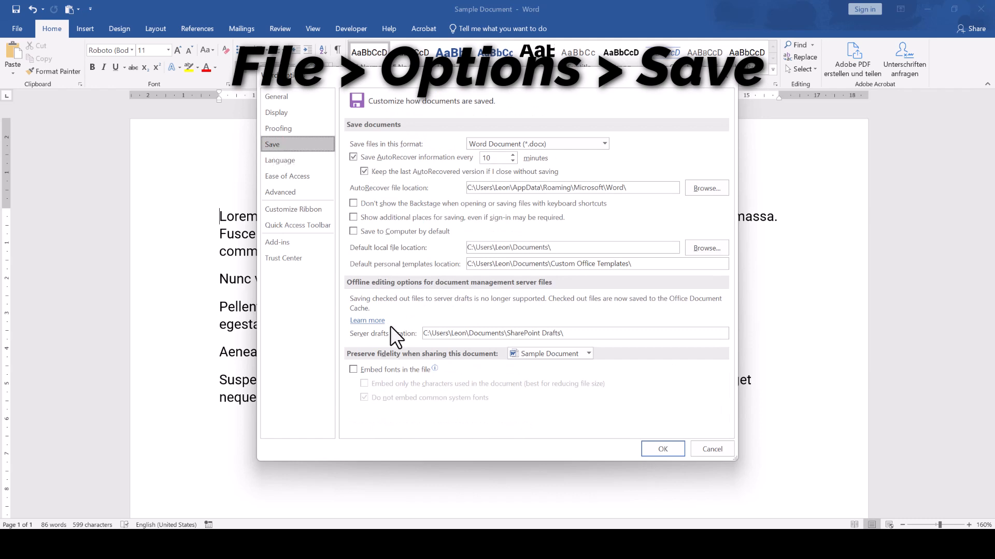
left_click(353, 369)
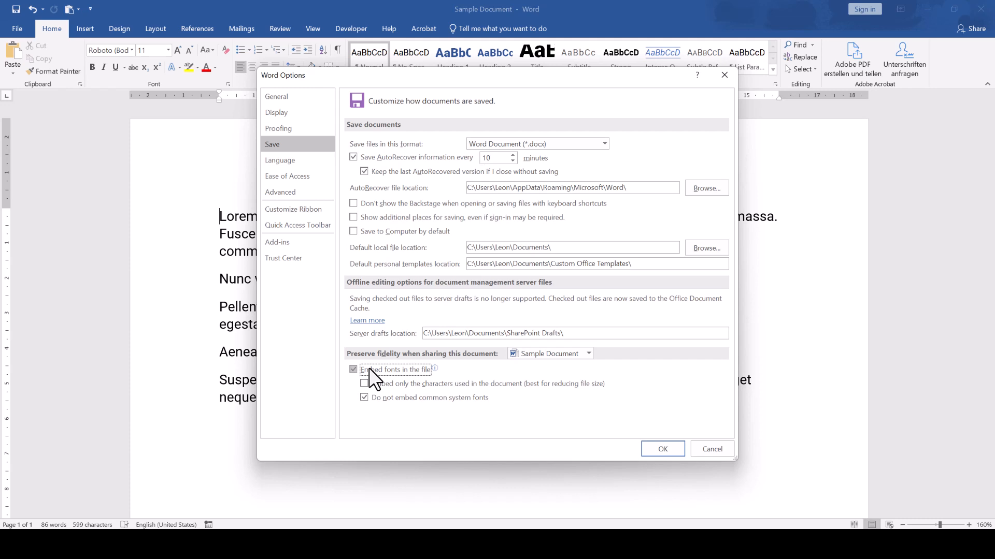
left_click(662, 449)
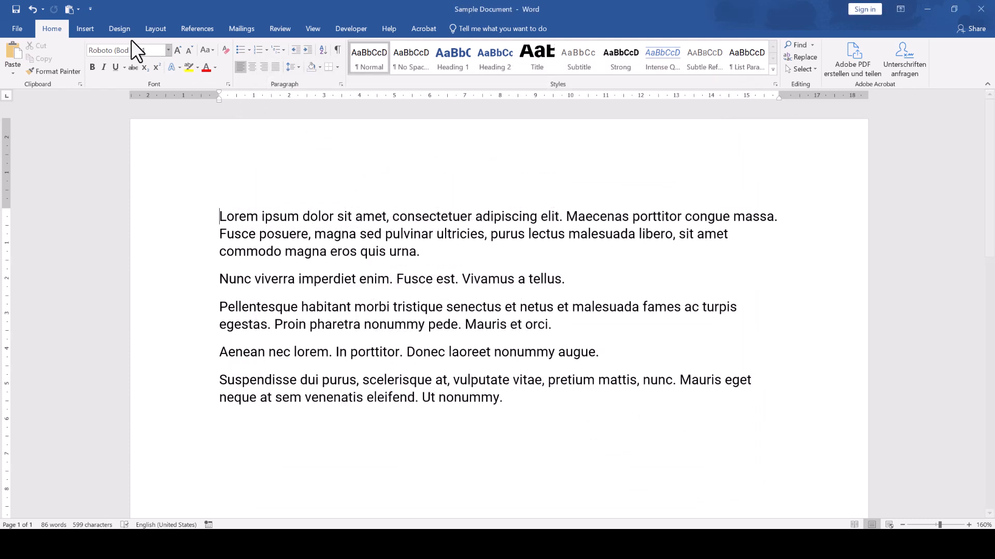